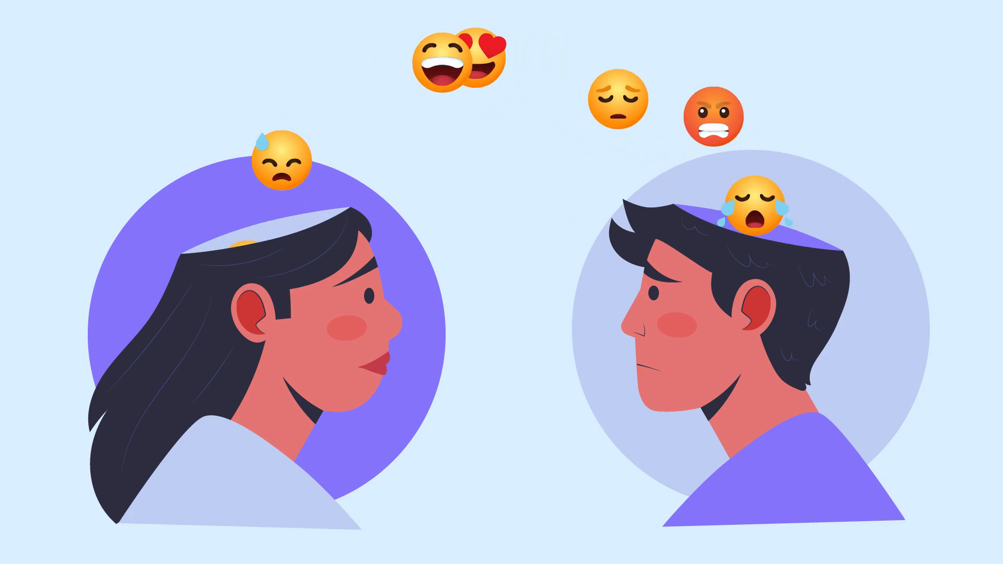
Skip the video forward past the two-heads illustration to the red '2' section title card.
key("Right")
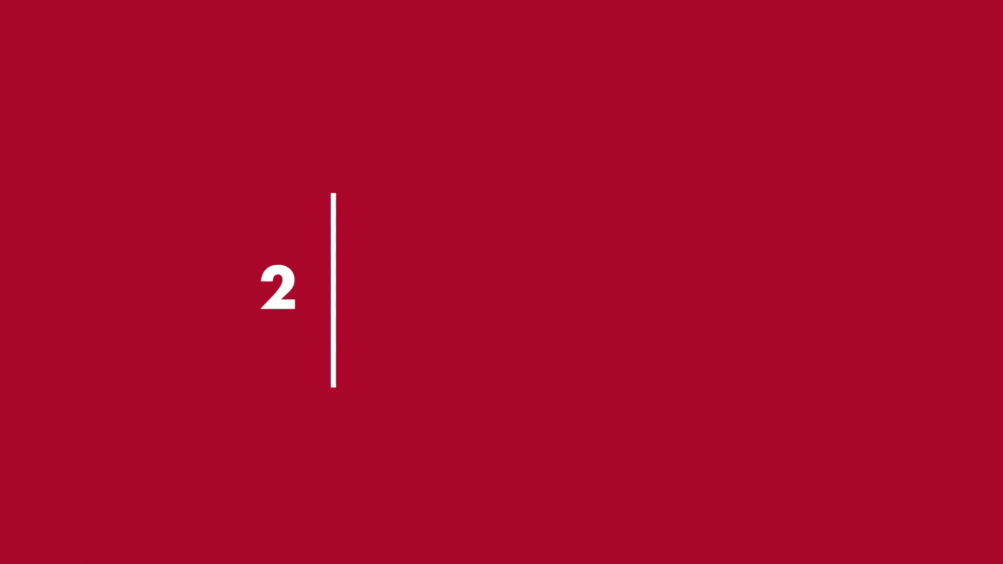